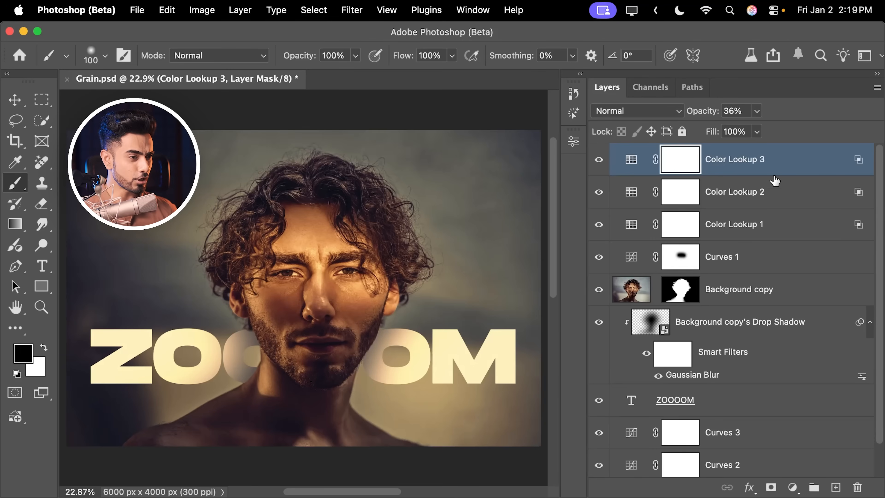
# Reveal the hidden upper layers again after comparing, ready to merge visible layers.
pyautogui.scroll(-3)
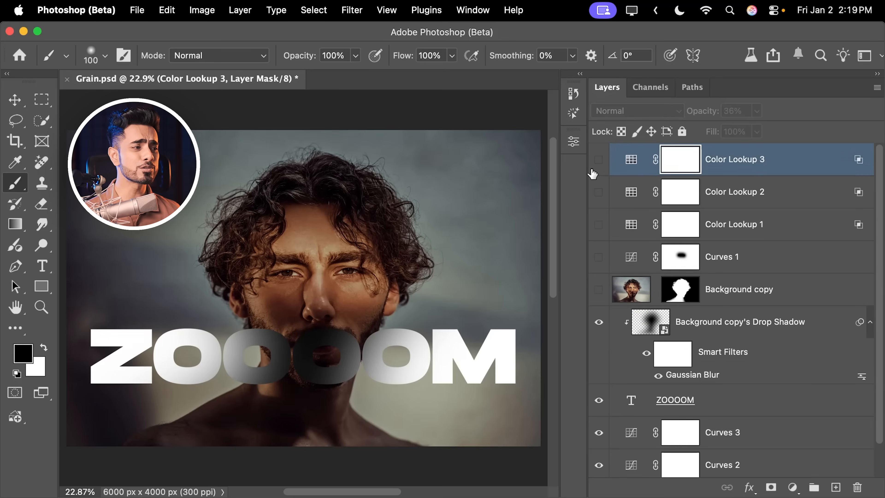
pyautogui.click(598, 159)
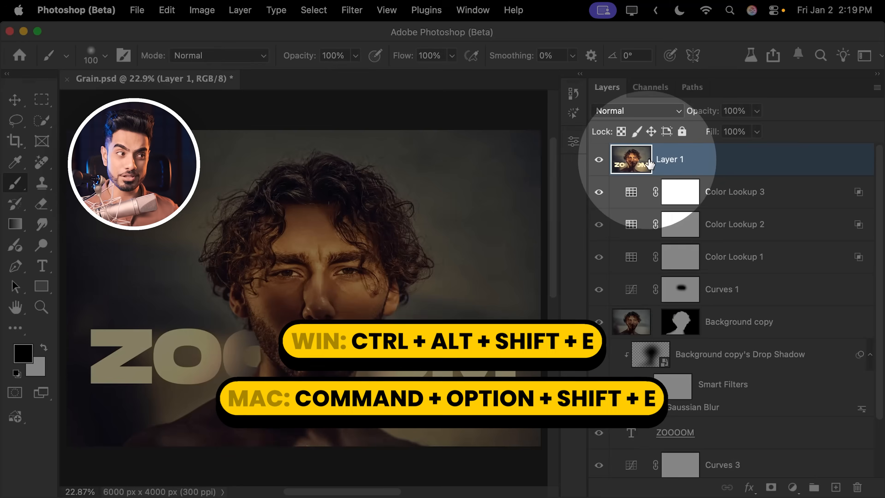
# Run the Camera Raw Filter on the merged layer and raise Grain to 88 with Size 47.
pyautogui.click(352, 10)
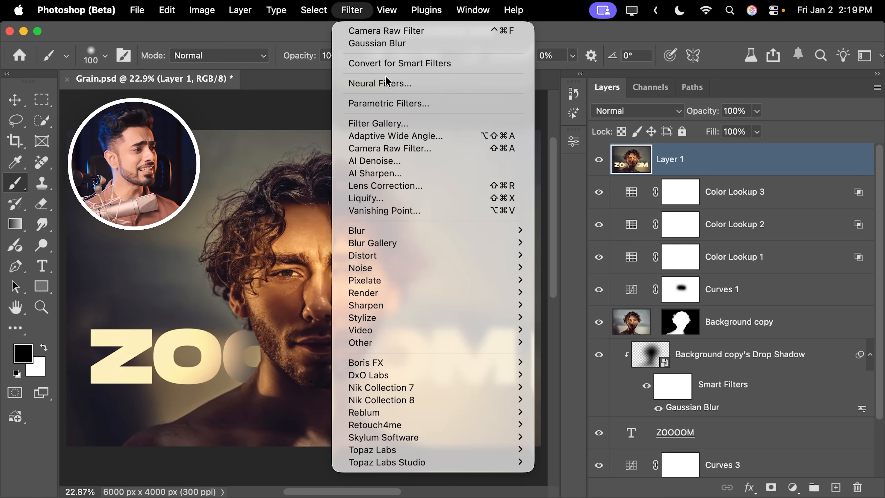
pyautogui.click(400, 63)
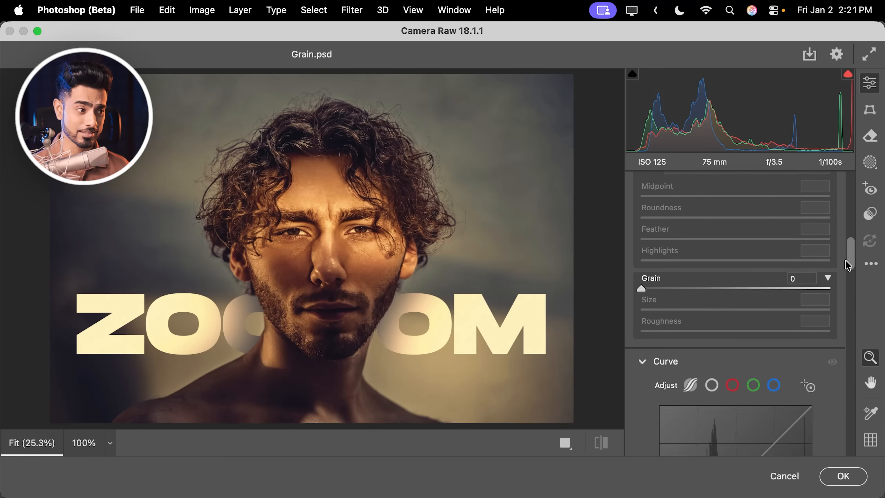
pyautogui.scroll(3)
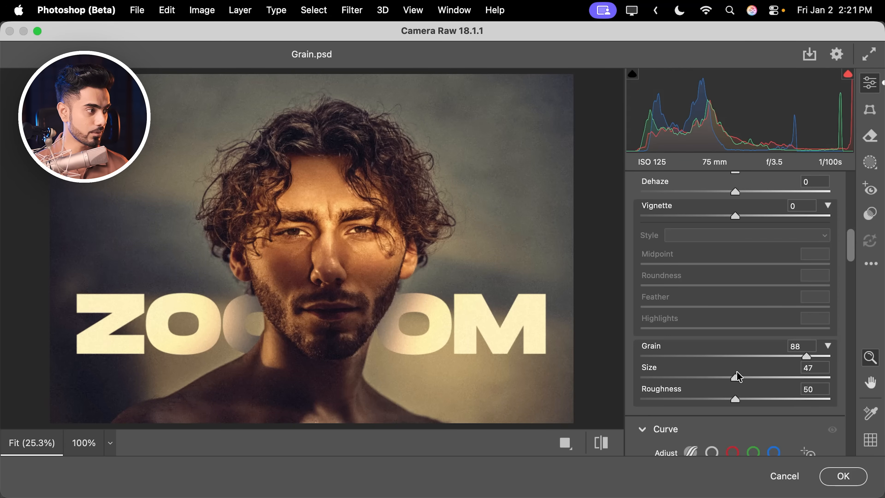
pyautogui.click(843, 476)
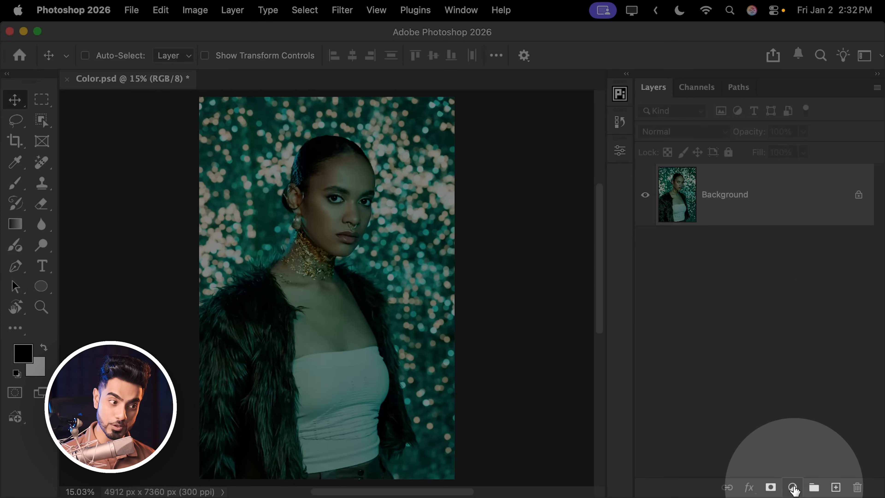
# Add a Color and vibrance layer, sample the white top for white balance, and compare before/after.
pyautogui.click(792, 487)
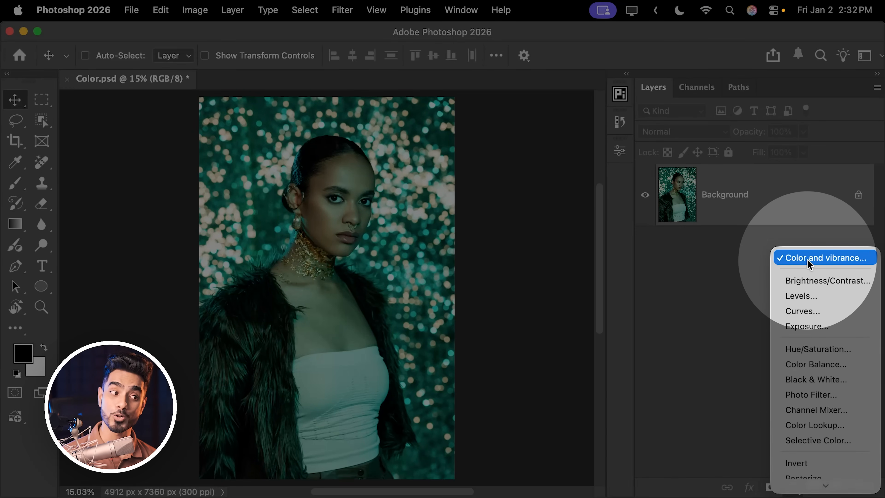
pyautogui.click(825, 257)
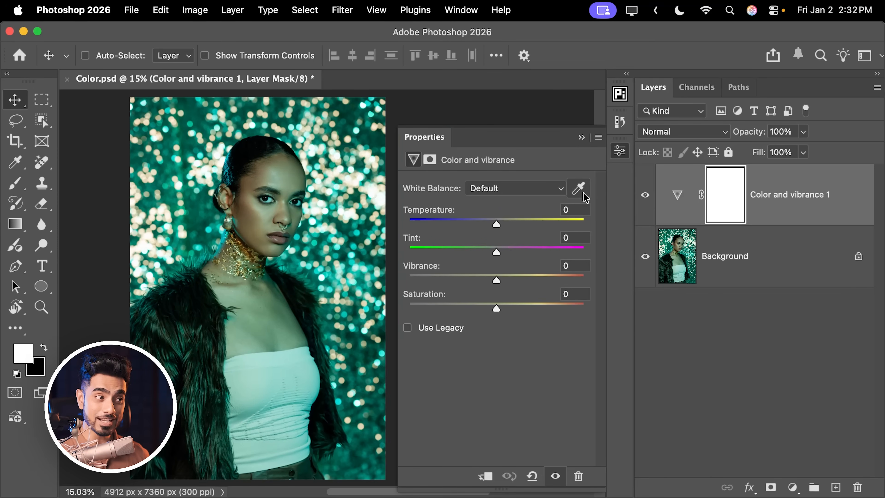
pyautogui.click(578, 188)
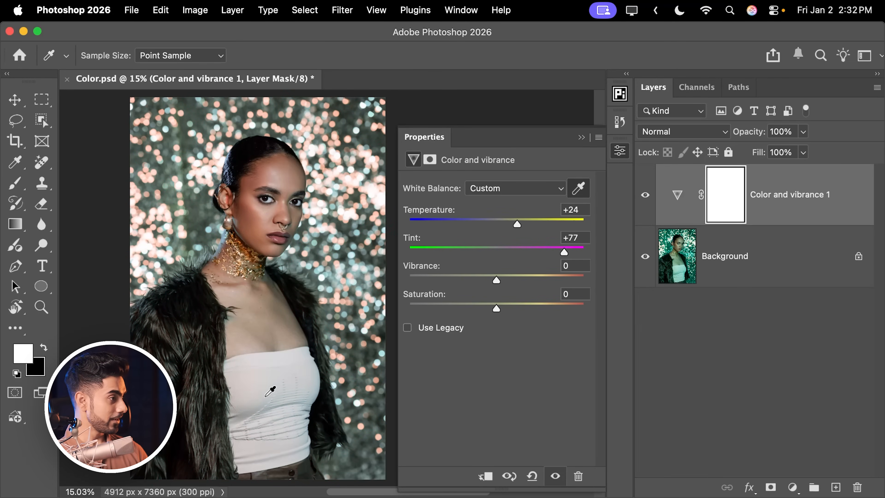
pyautogui.click(583, 139)
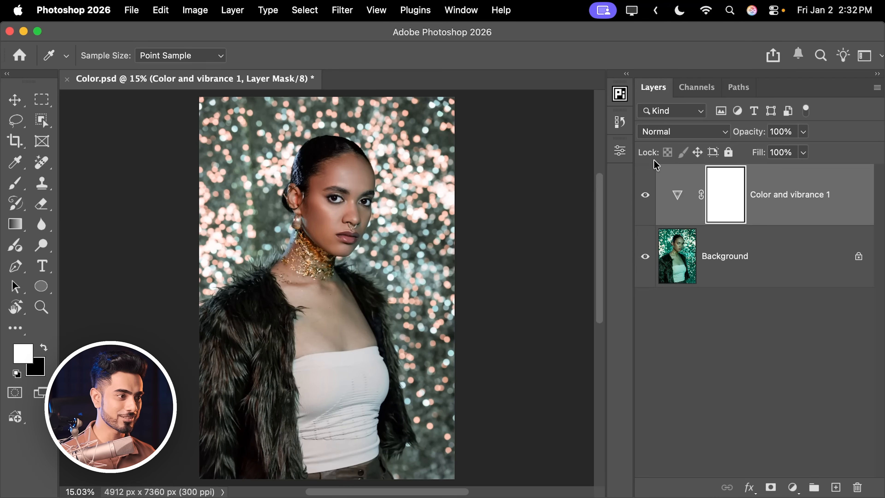
pyautogui.click(645, 195)
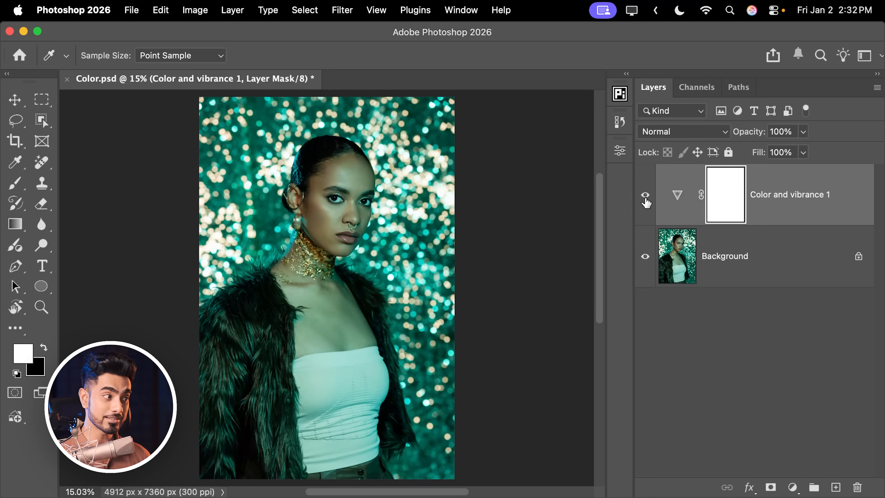
pyautogui.click(646, 194)
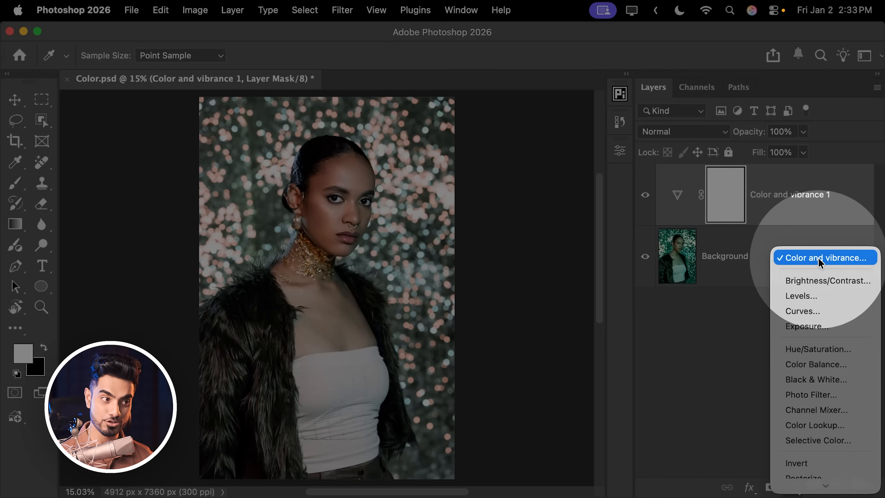
# Add a second Color and vibrance layer with an inverted black mask and pick the Brush to paint it.
pyautogui.click(824, 257)
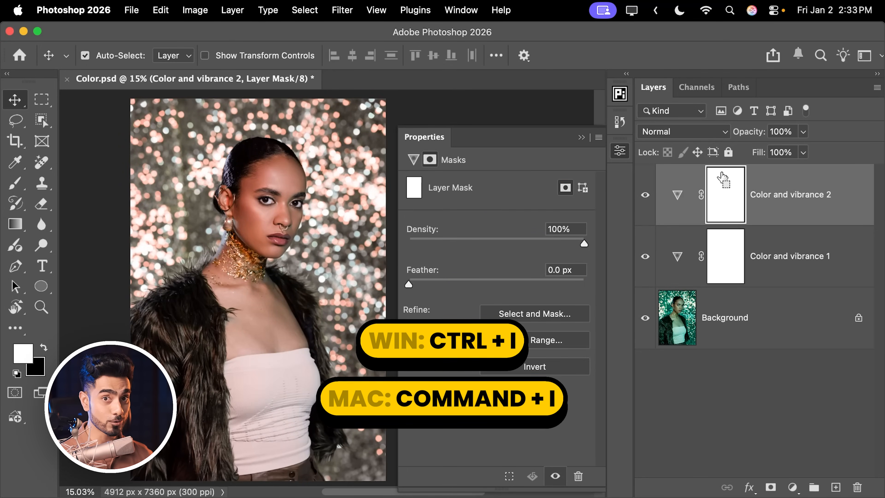
pyautogui.press('cmd+i')
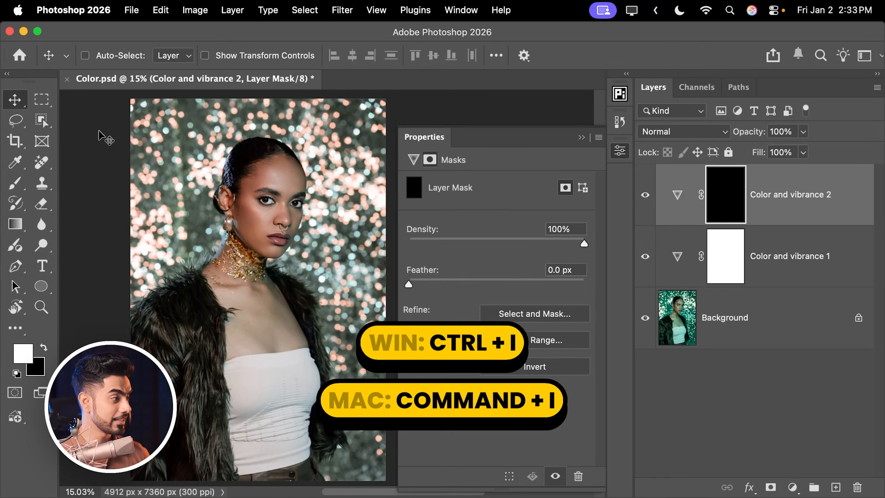
pyautogui.click(16, 183)
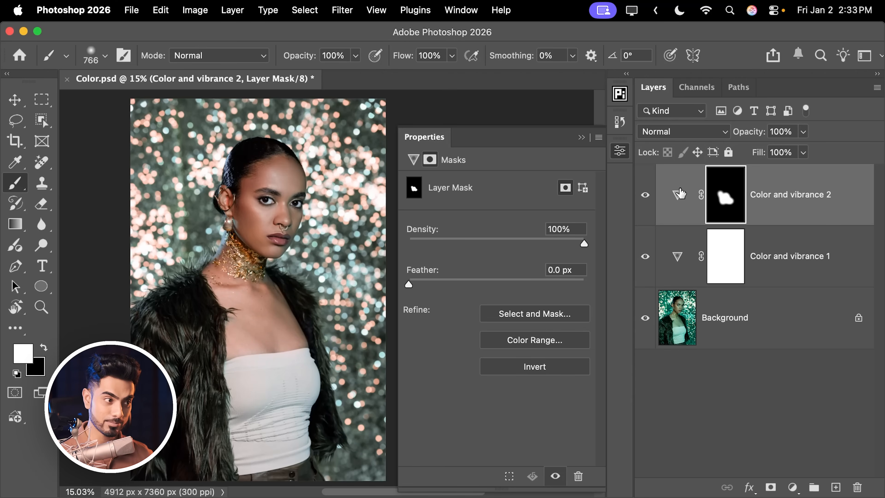
# Set the masked layer to Temperature +12, Tint +31, Saturation +8 and compare with the original.
pyautogui.click(677, 194)
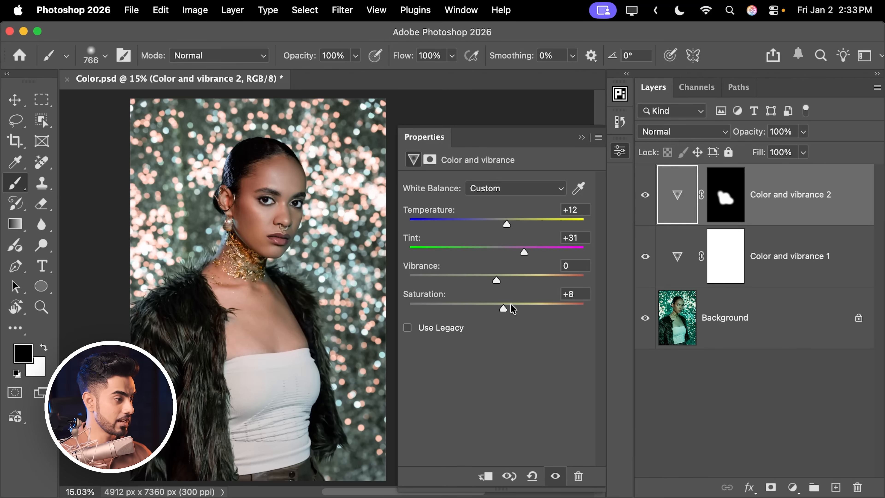
pyautogui.click(582, 137)
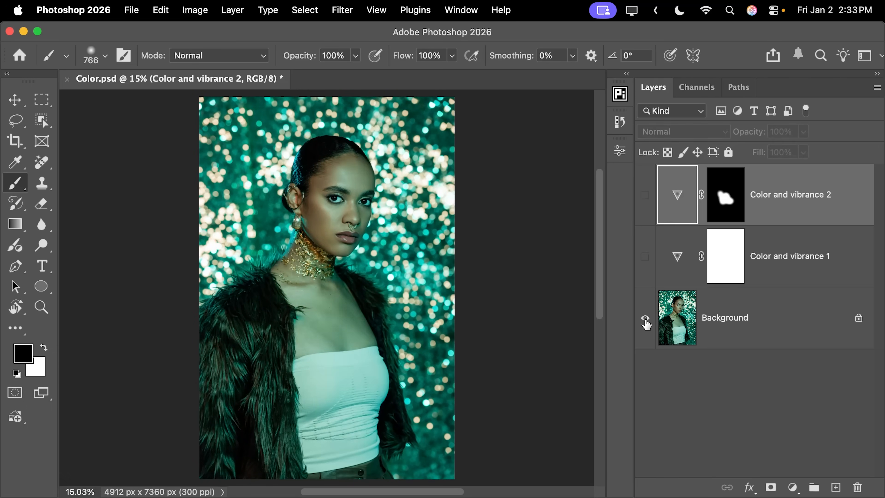
pyautogui.click(645, 322)
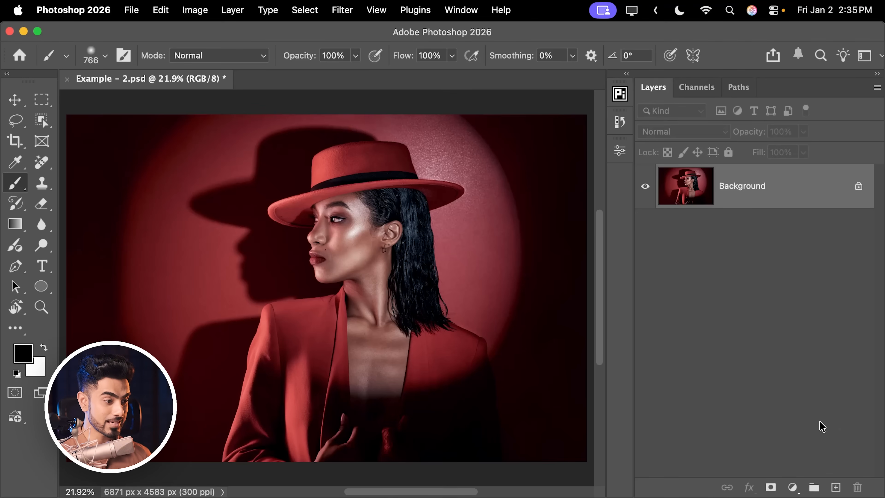
# Add a Color and vibrance layer at Temperature +20, Tint +24, Vibrance +50 to intensify the reds.
pyautogui.click(792, 487)
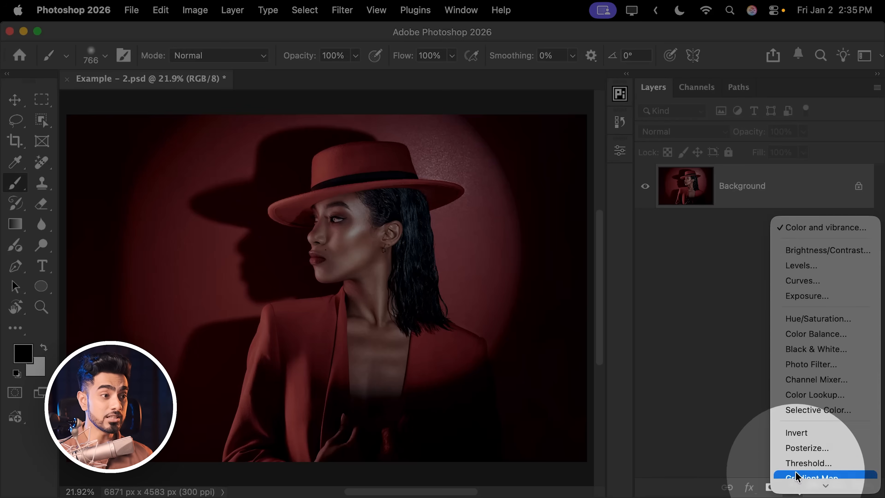
pyautogui.click(825, 227)
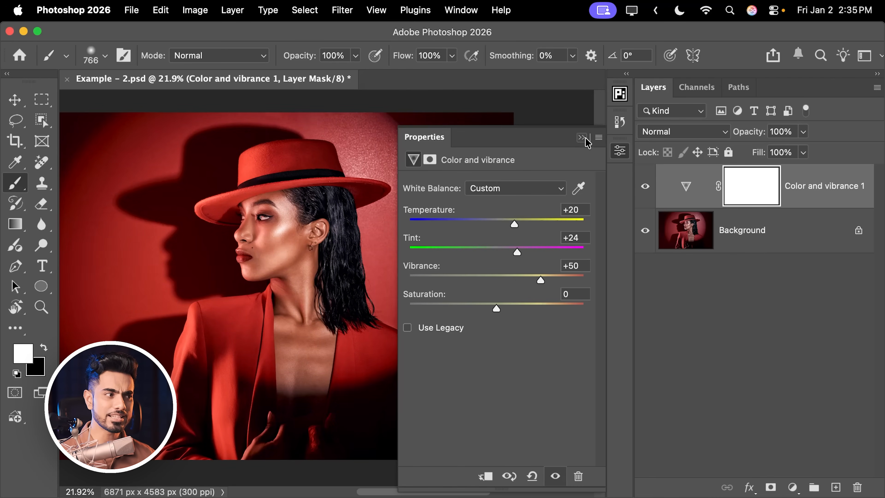
pyautogui.click(584, 137)
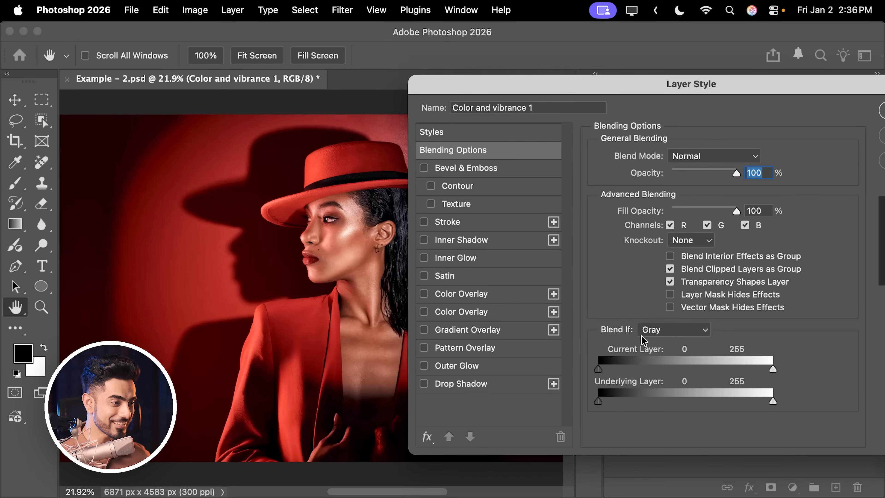
pyautogui.moveTo(616, 401)
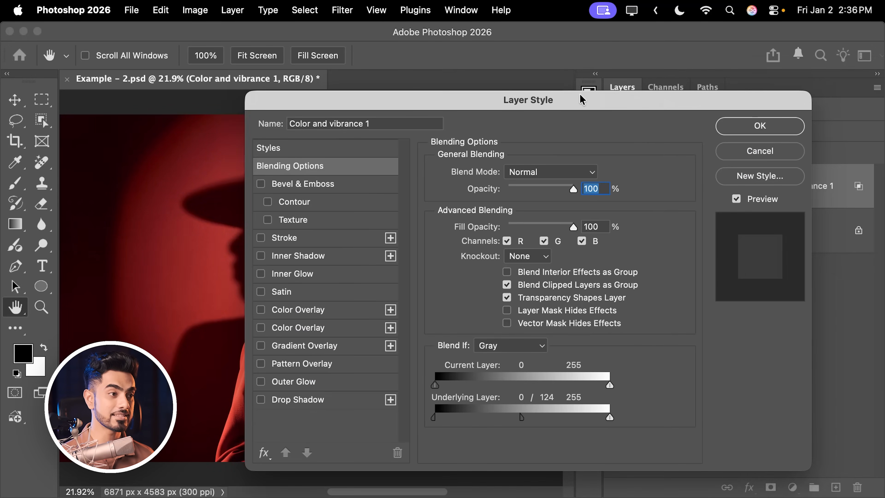
pyautogui.click(759, 126)
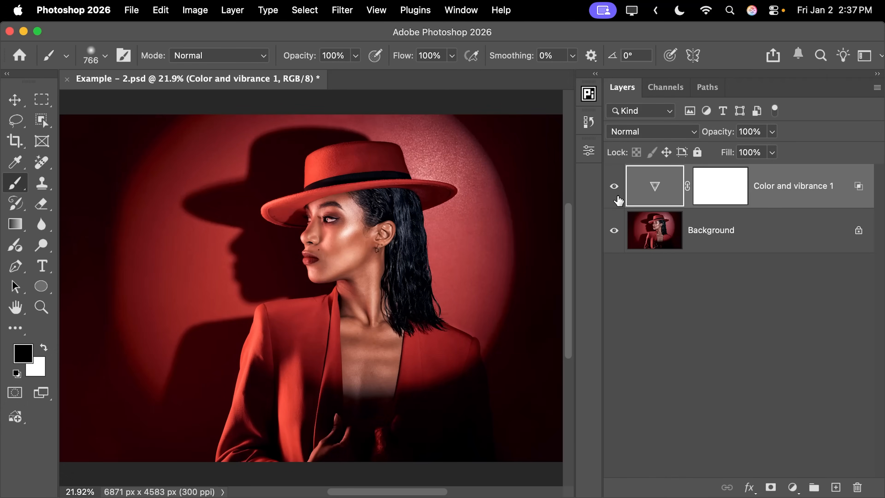
pyautogui.click(614, 187)
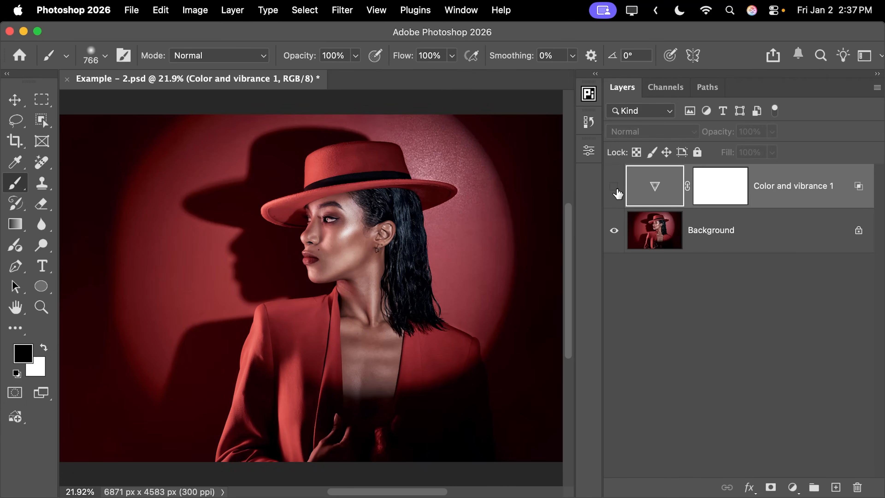
pyautogui.click(614, 186)
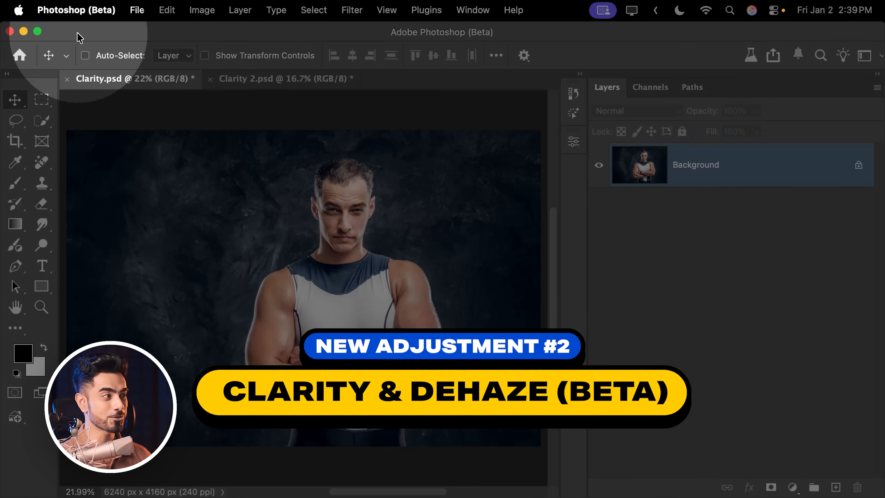
pyautogui.moveTo(420, 476)
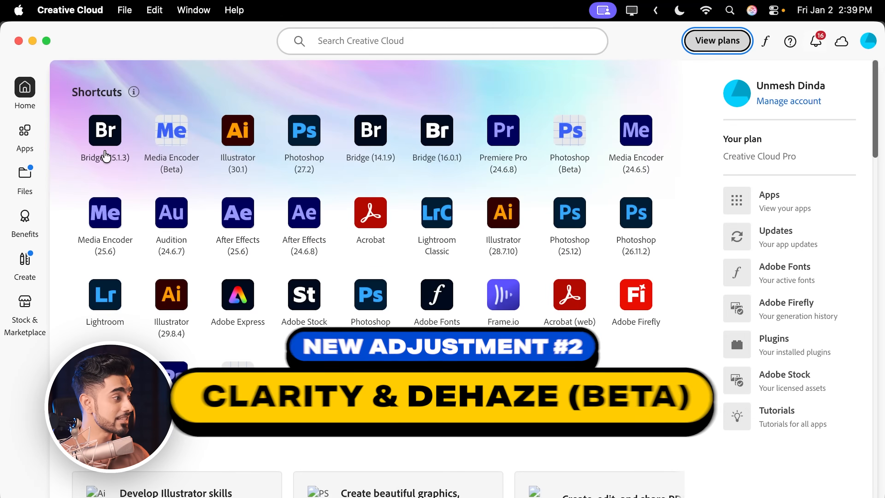
# Filter Creative Cloud's apps to Beta and launch Photoshop (Beta).
pyautogui.click(24, 136)
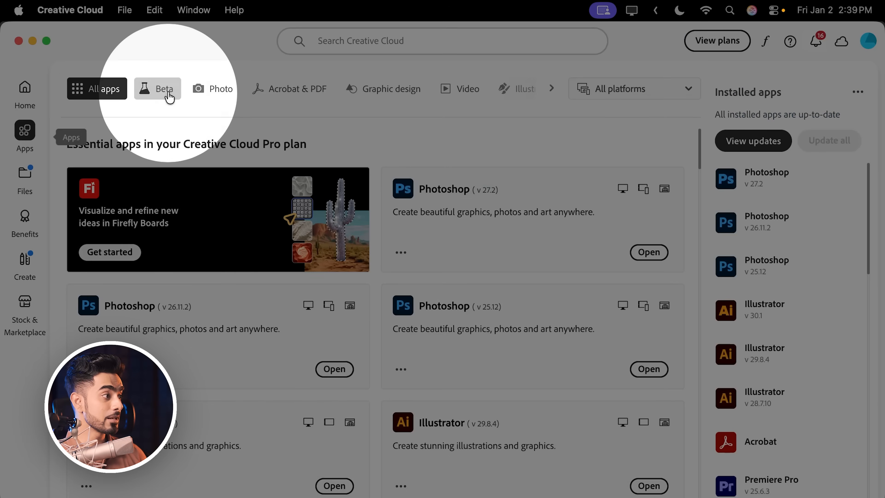
pyautogui.click(157, 89)
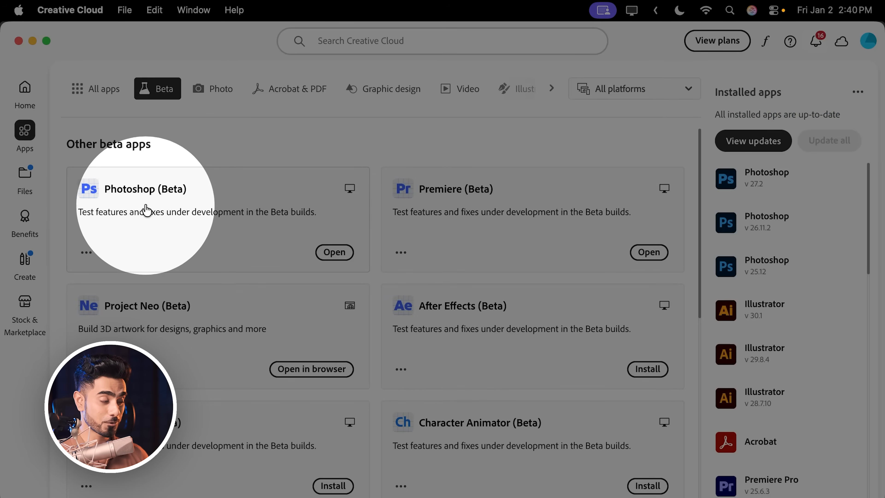
pyautogui.click(333, 253)
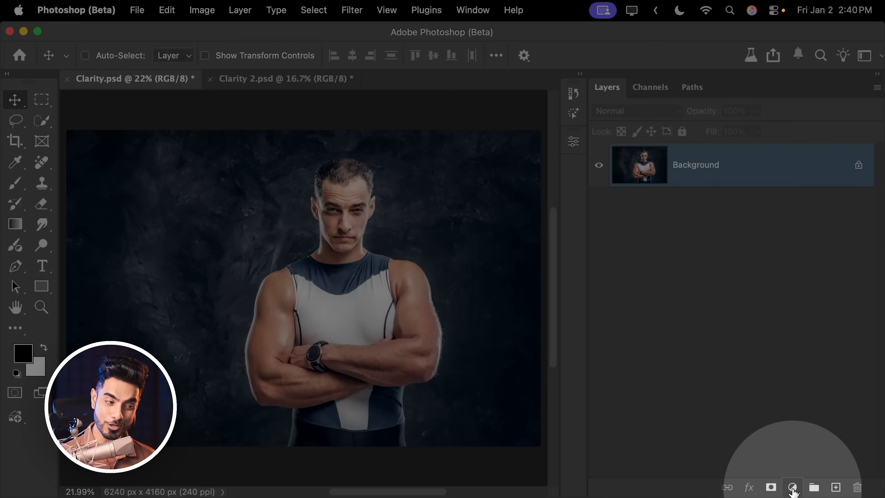
# Add a Clarity and dehaze layer at Clarity +35, Dehaze +2 to the muscular man's portrait.
pyautogui.click(792, 486)
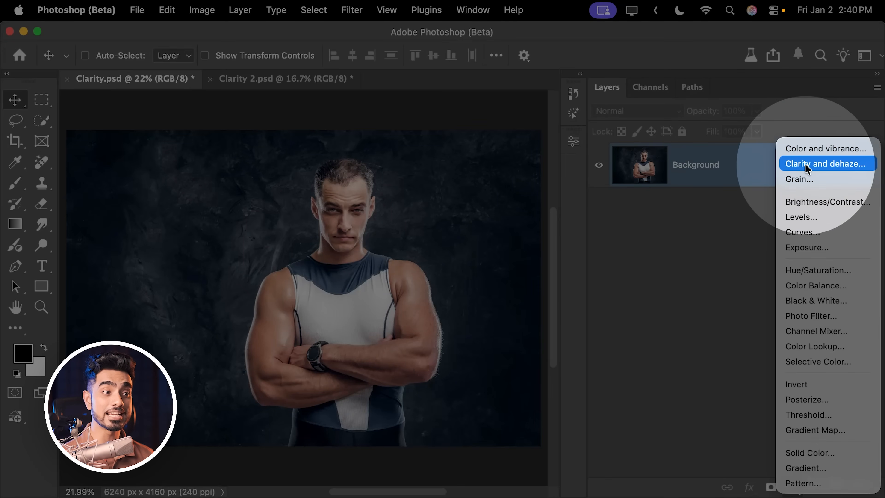
pyautogui.click(826, 163)
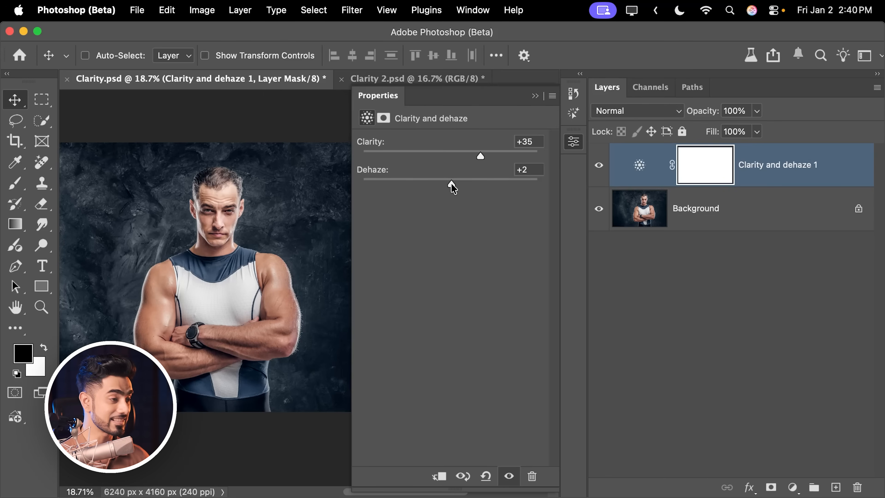
pyautogui.moveTo(450, 188)
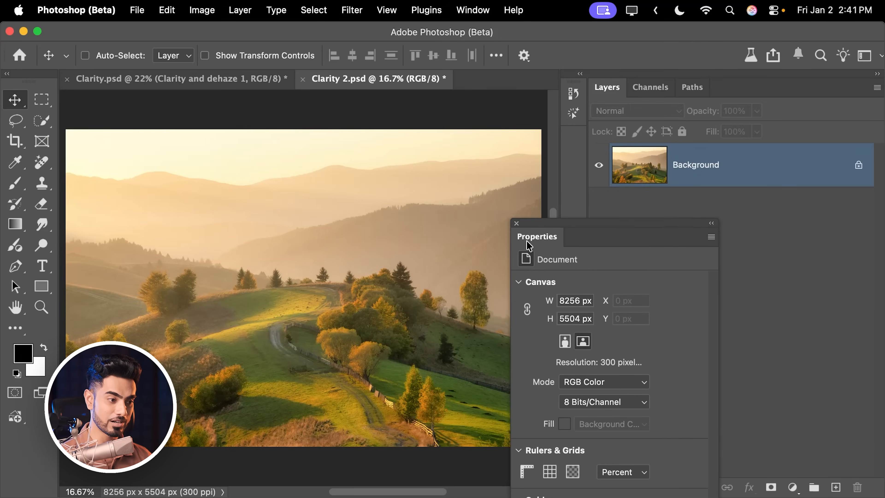
# Add a Clarity and dehaze layer at Clarity +31, Dehaze +43 to the hazy landscape.
pyautogui.click(795, 487)
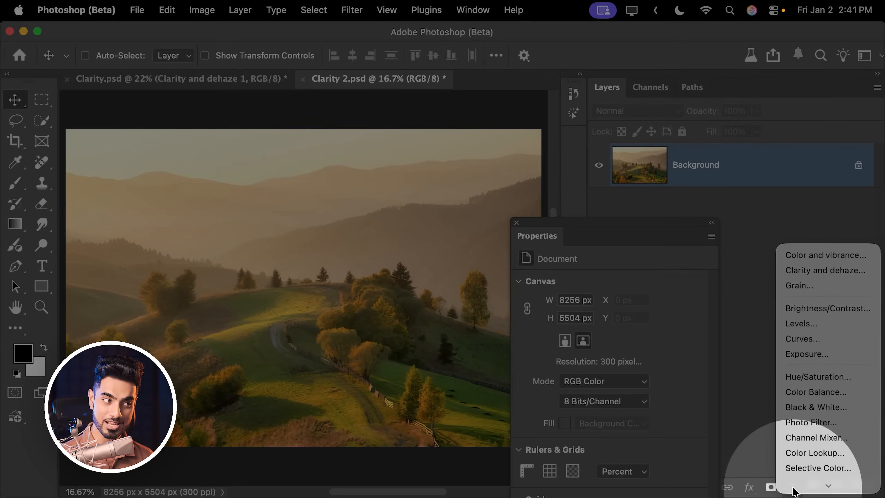
pyautogui.click(825, 270)
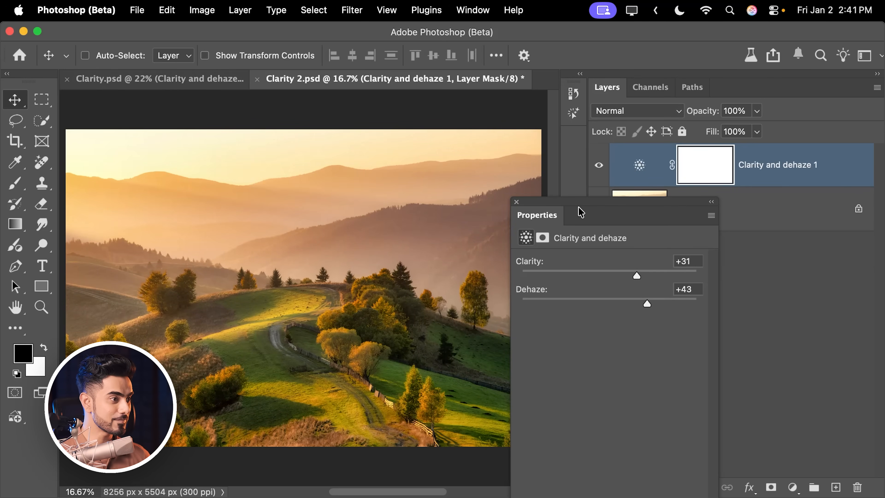
pyautogui.click(516, 201)
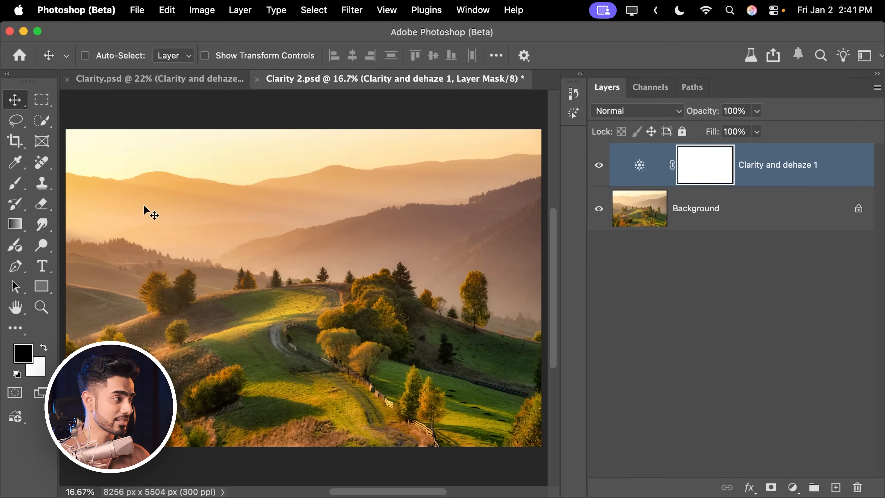
pyautogui.click(15, 224)
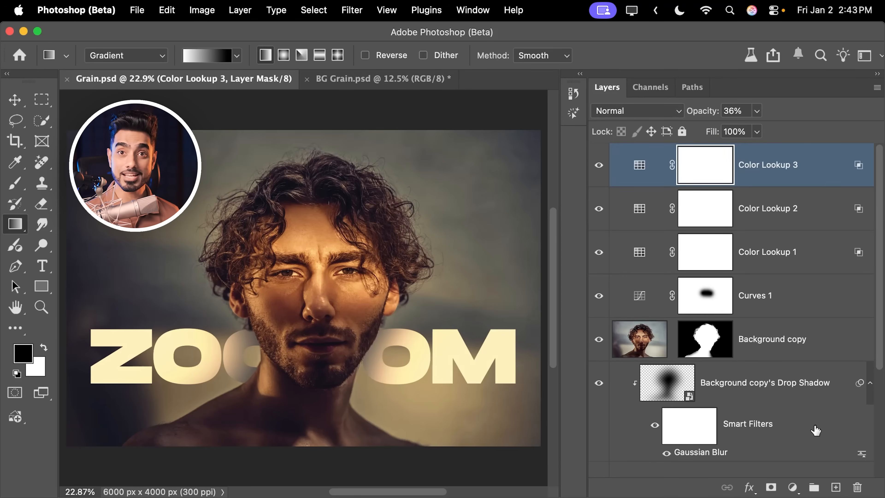
# Add a Grain adjustment layer above the color lookup layers of the curly-haired portrait.
pyautogui.click(792, 487)
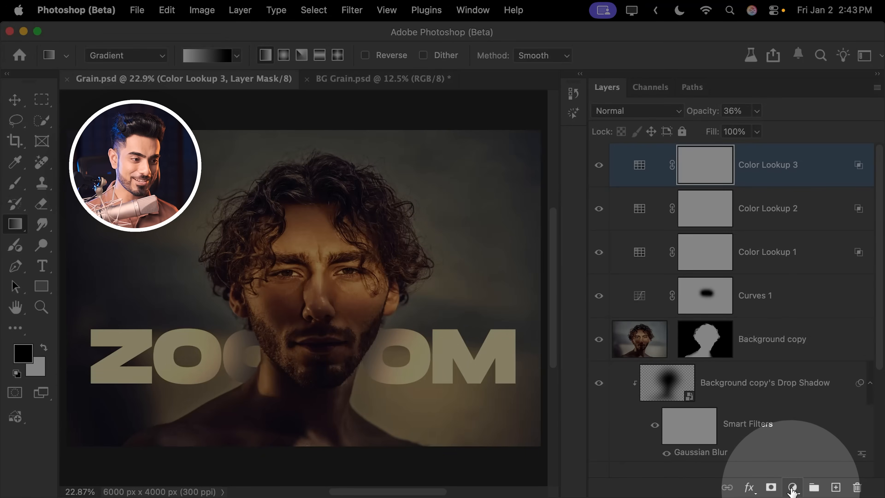
pyautogui.click(792, 487)
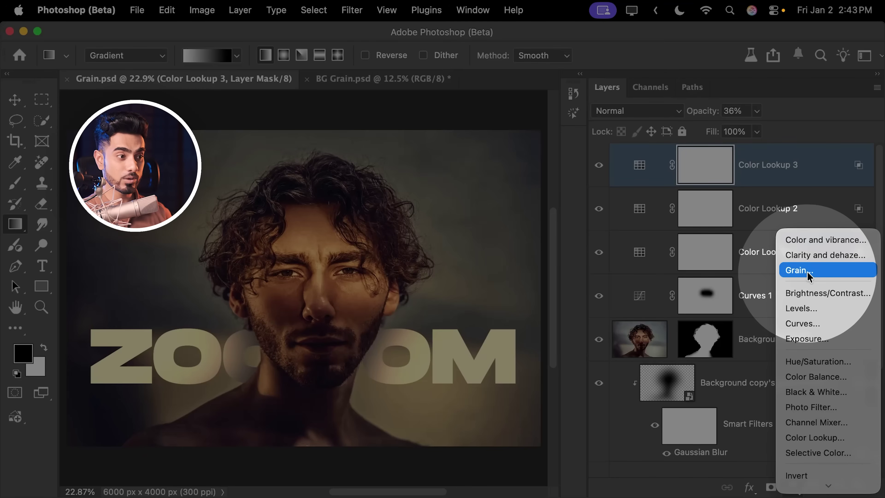
pyautogui.click(796, 270)
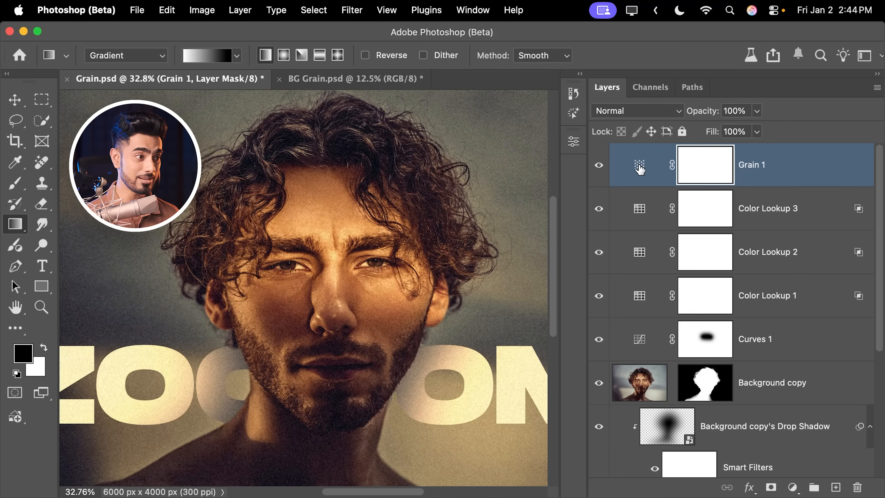
# Inspect the Grain 1 layer's coarse grain settings, then switch the layer off.
pyautogui.doubleClick(640, 164)
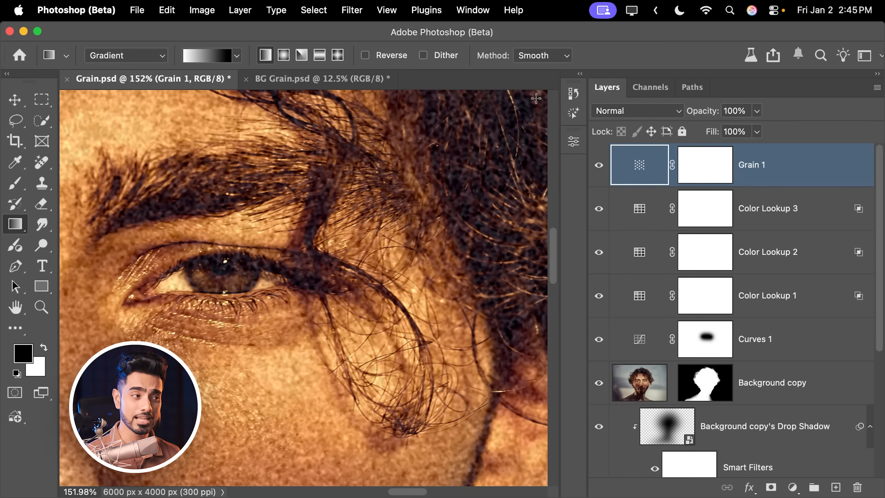
pyautogui.click(598, 165)
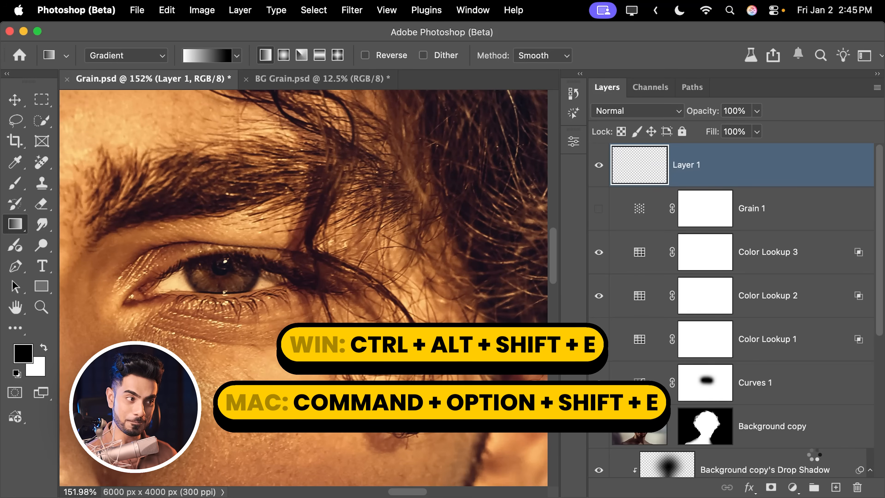
# Launch the Camera Raw filter on the merged Layer 1 from the Filter menu.
pyautogui.click(351, 10)
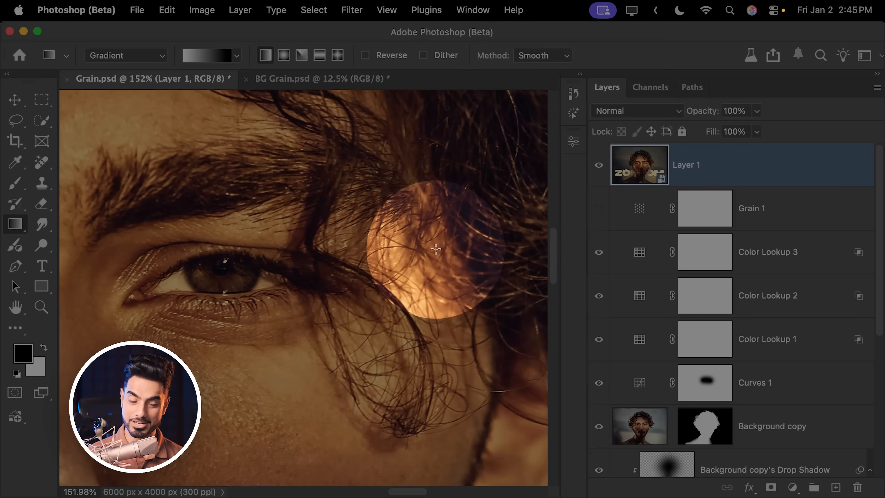
pyautogui.click(352, 10)
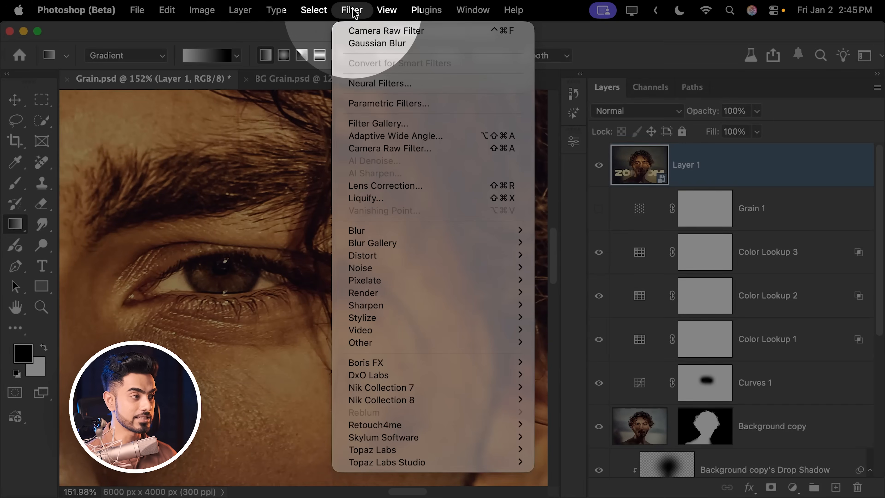
pyautogui.click(390, 149)
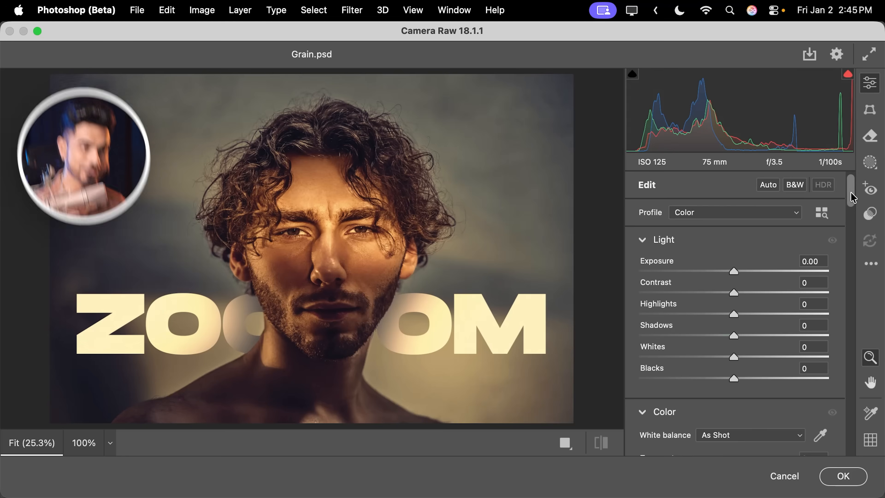
# Apply heavy grain at 100 with size lowered to 91 and roughness 50, then confirm Camera Raw.
pyautogui.scroll(-3)
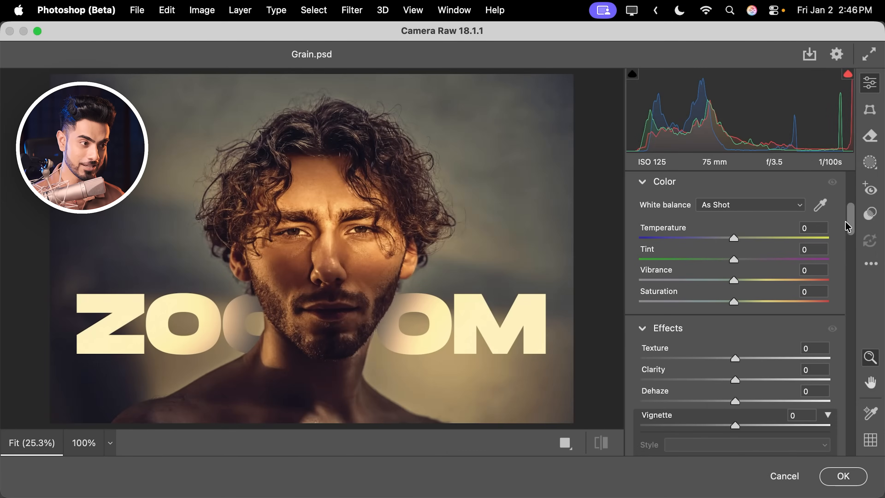
pyautogui.scroll(-3)
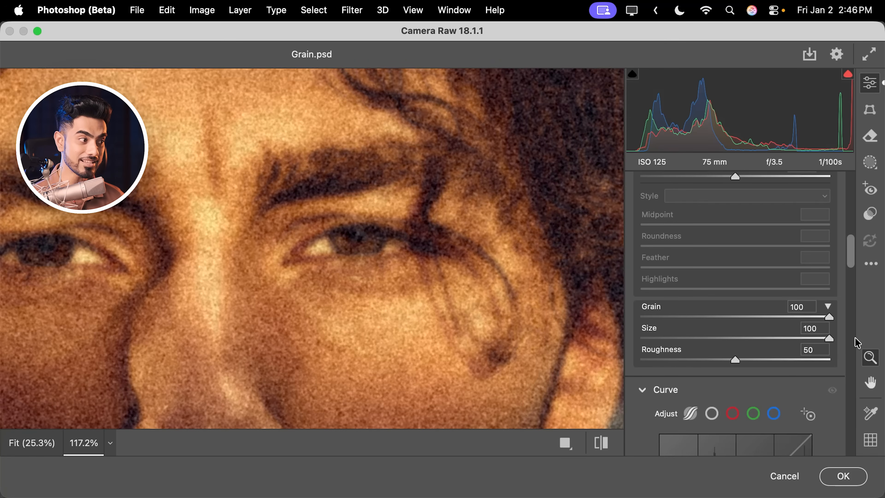
pyautogui.click(530, 265)
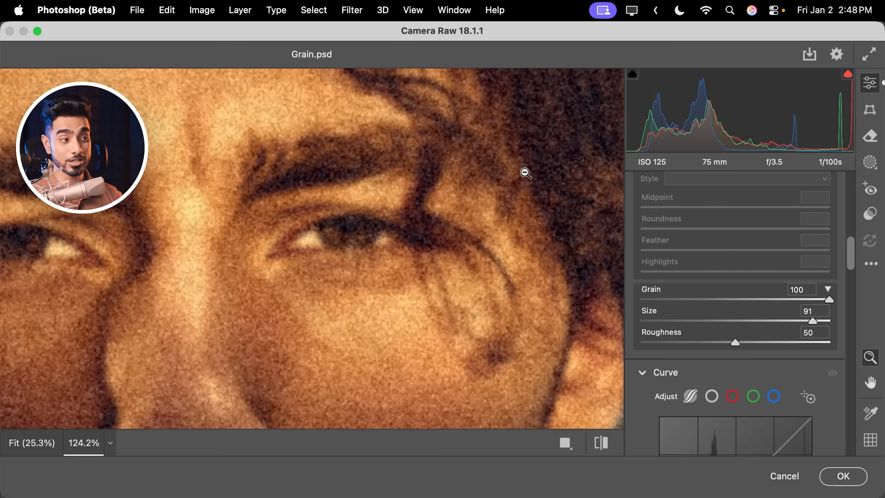
pyautogui.moveTo(652, 292)
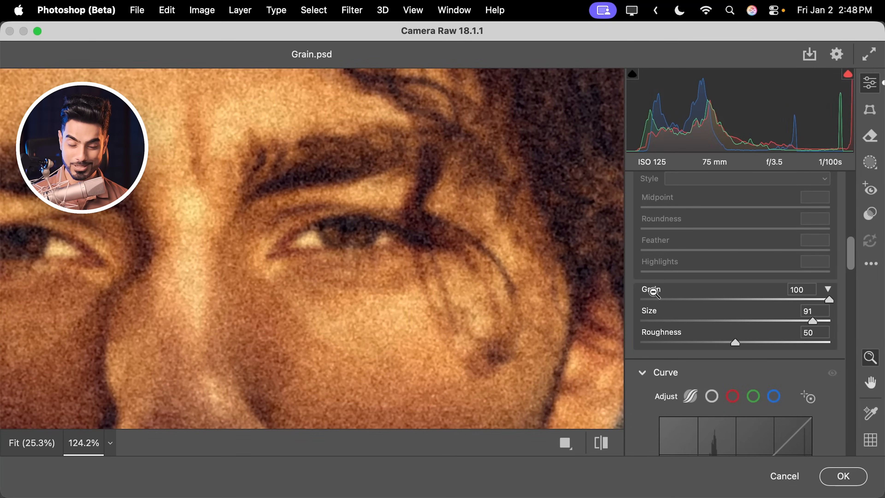
pyautogui.click(842, 476)
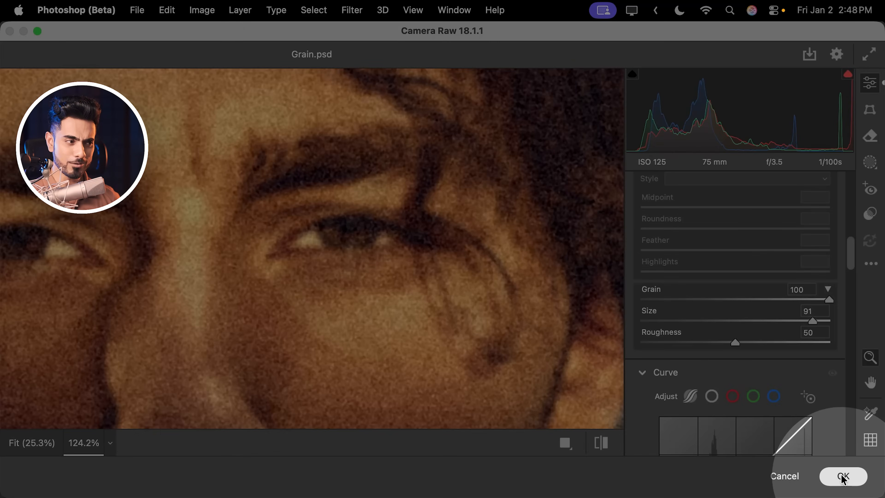
pyautogui.click(843, 475)
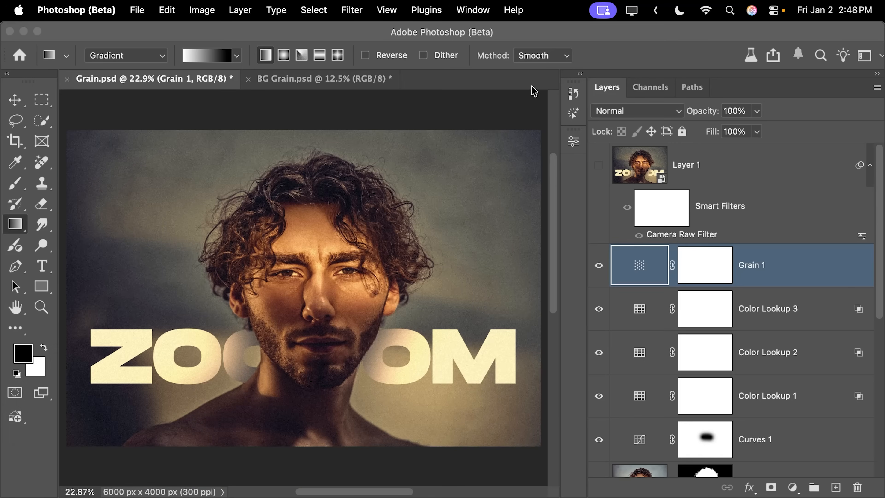
# Switch to the BG Grain.psd document with the woman on an orange backdrop.
pyautogui.click(321, 79)
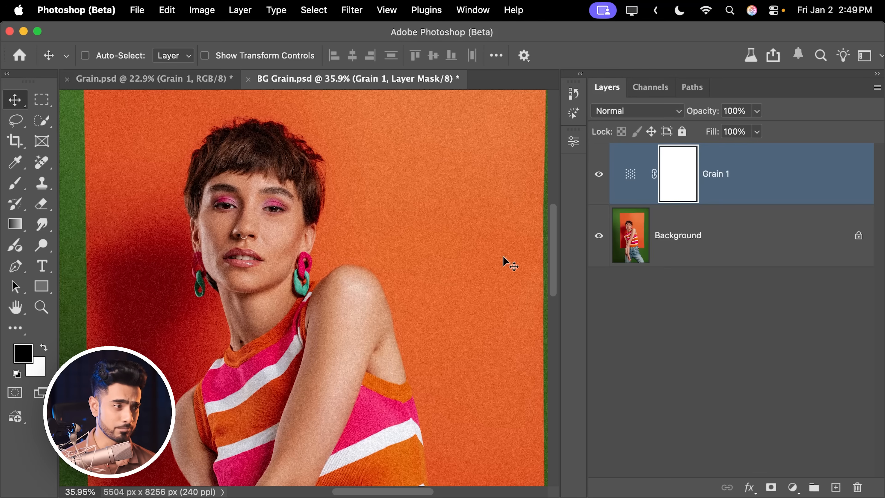
# On the Background layer, try a quick selection of the orange backdrop and discard it.
pyautogui.click(677, 236)
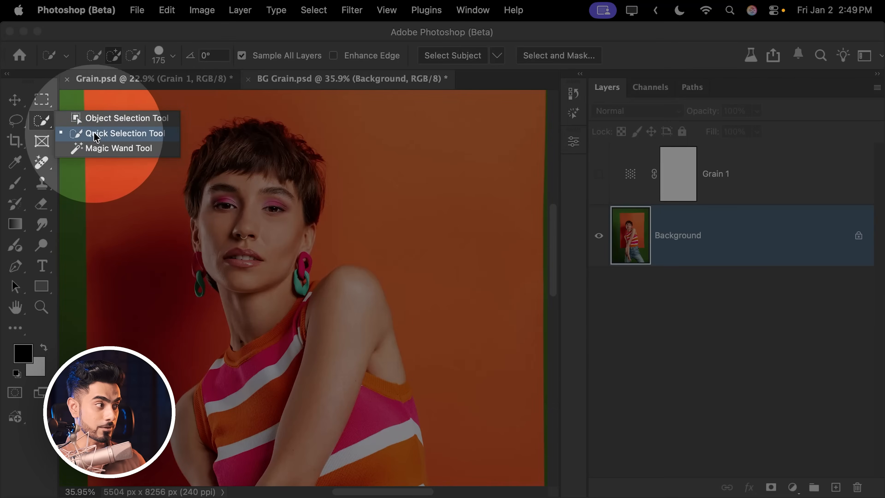
pyautogui.click(124, 133)
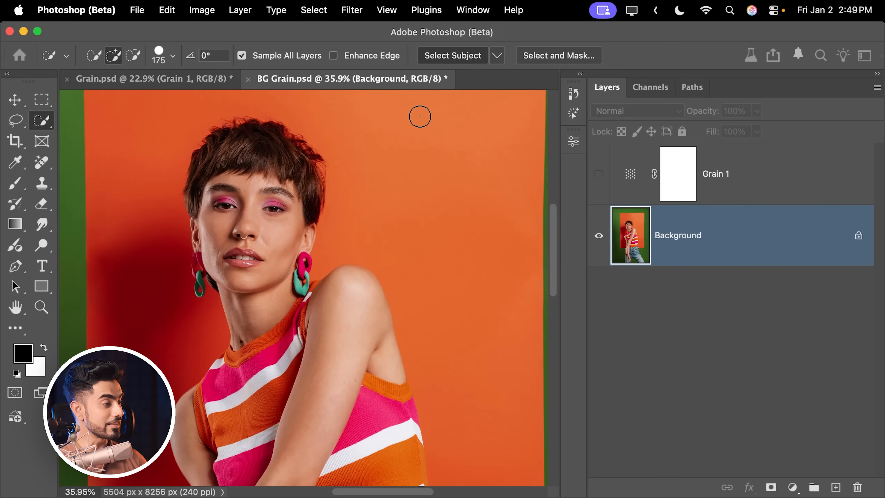
pyautogui.click(452, 55)
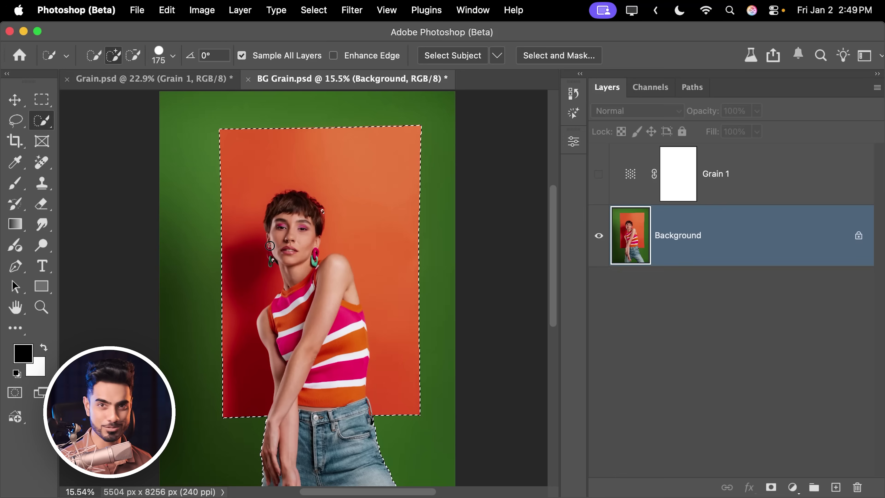
pyautogui.press('cmd+d')
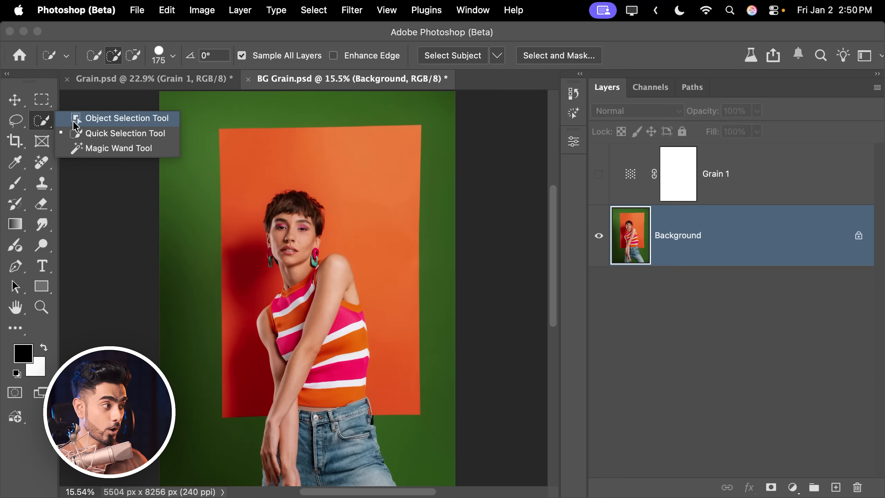
# Select the woman with Object Selection's Select people so Grain 1 can be masked around her.
pyautogui.click(125, 118)
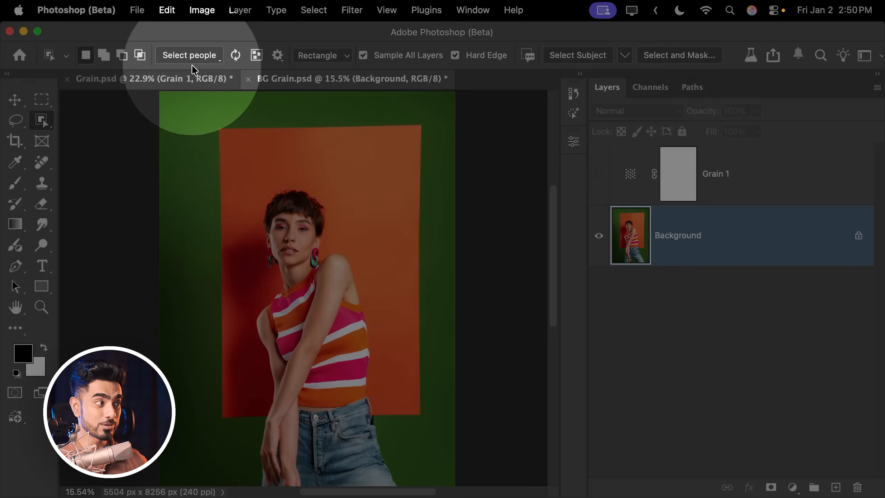
pyautogui.click(188, 54)
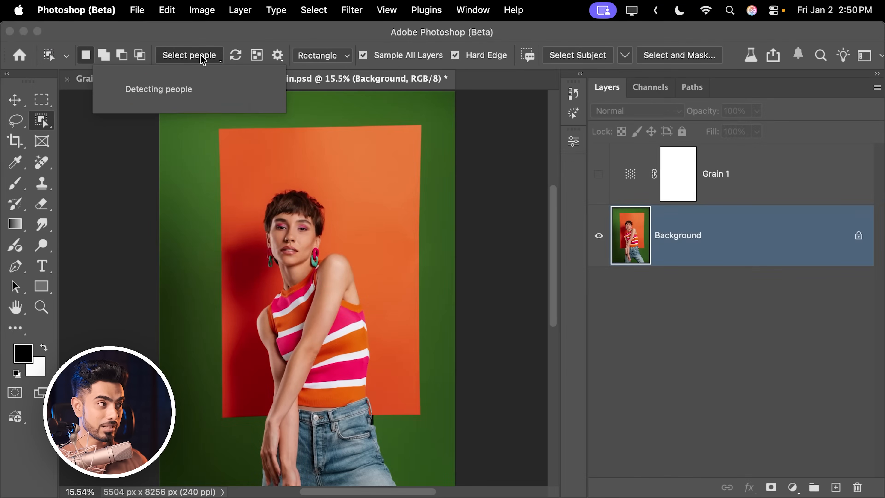
pyautogui.click(189, 55)
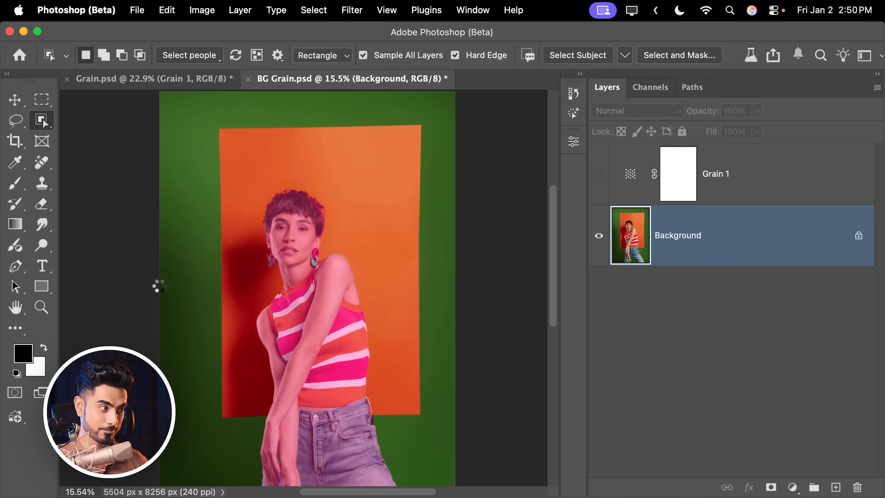
pyautogui.click(577, 55)
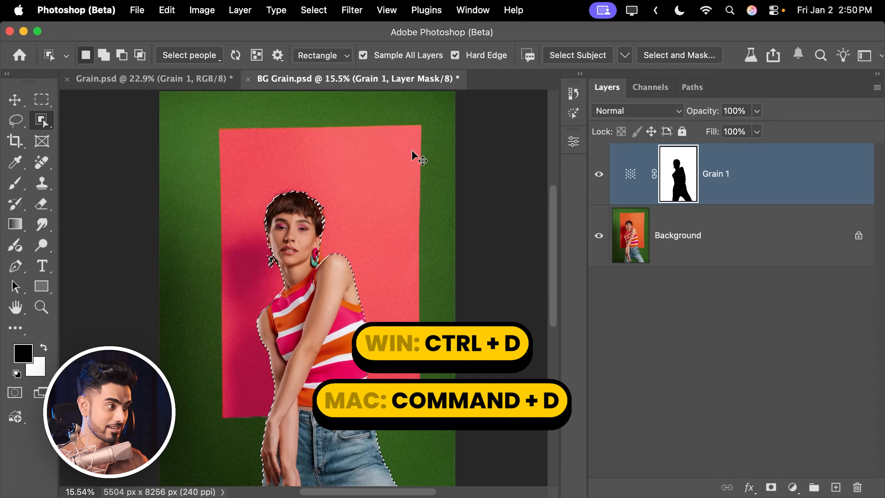
# Clear the selection outline around the woman.
pyautogui.press('cmd+d')
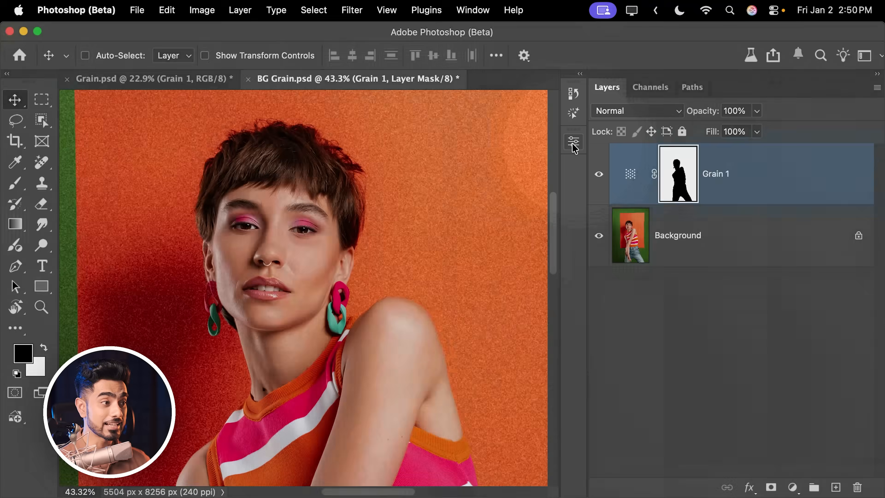
# Set the Grain 1 mask density to 72% in Properties, then collapse the panel.
pyautogui.click(573, 141)
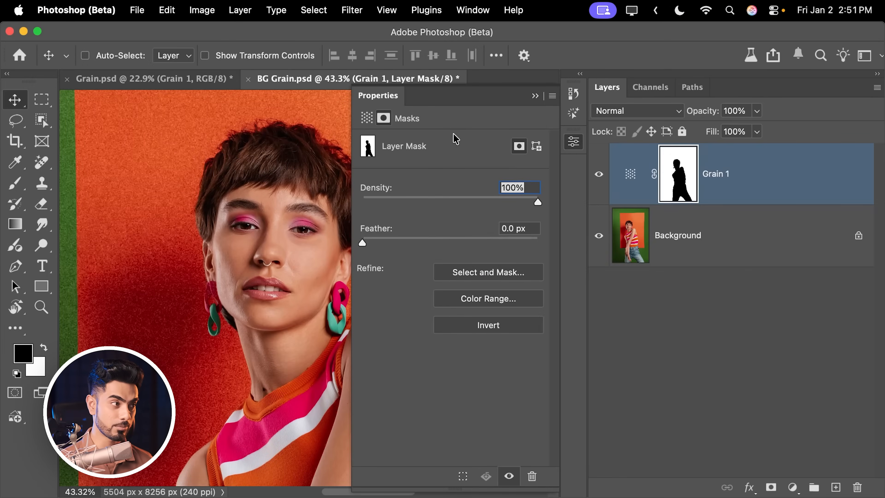
pyautogui.click(473, 10)
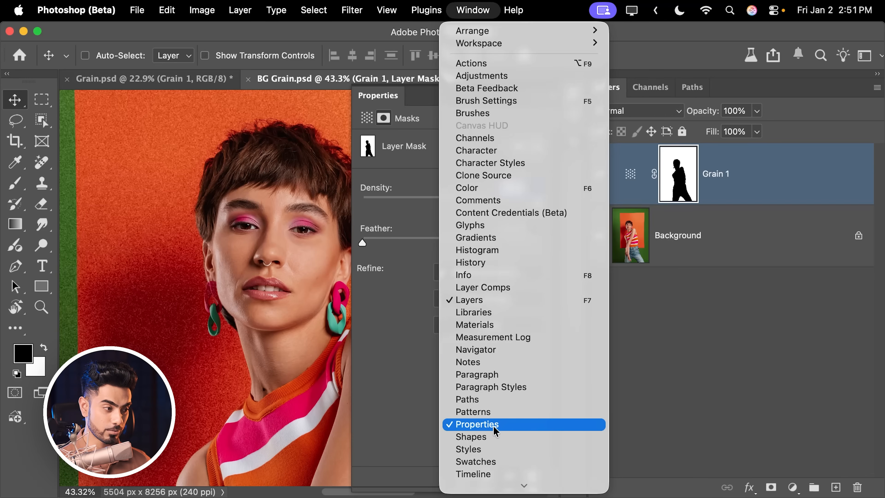
pyautogui.click(479, 424)
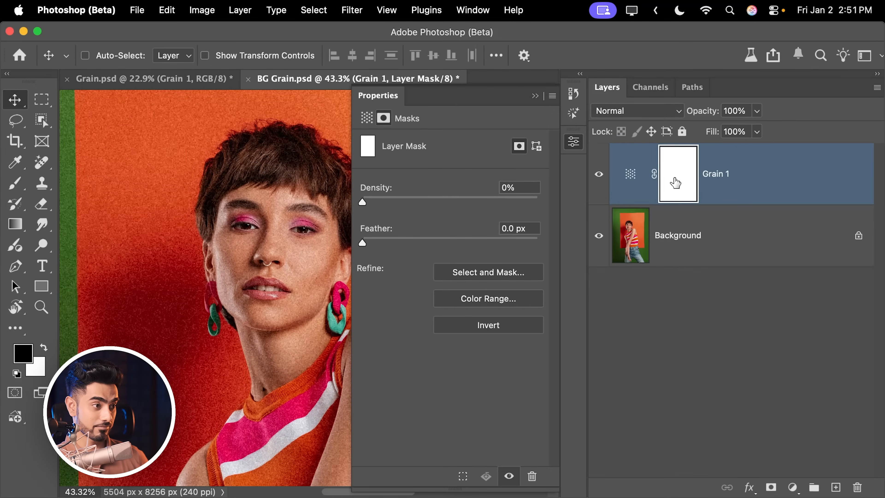
pyautogui.moveTo(448, 197)
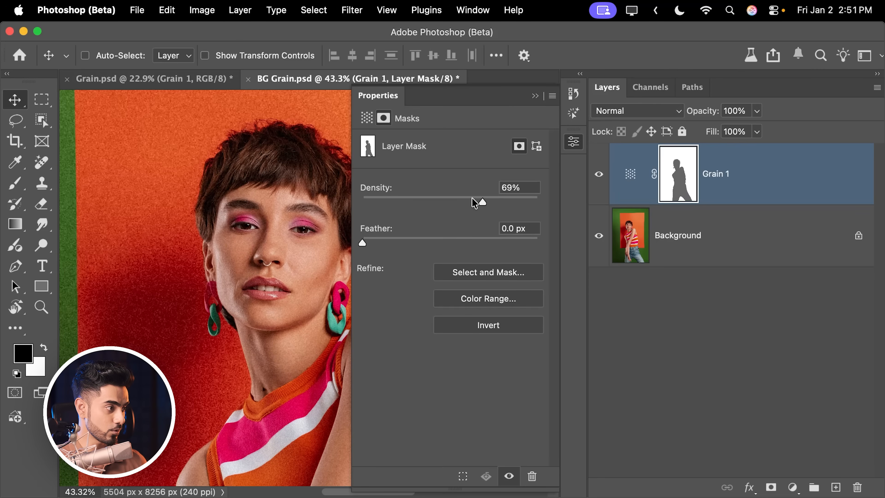
pyautogui.tripleClick(518, 187)
pyautogui.write('72')
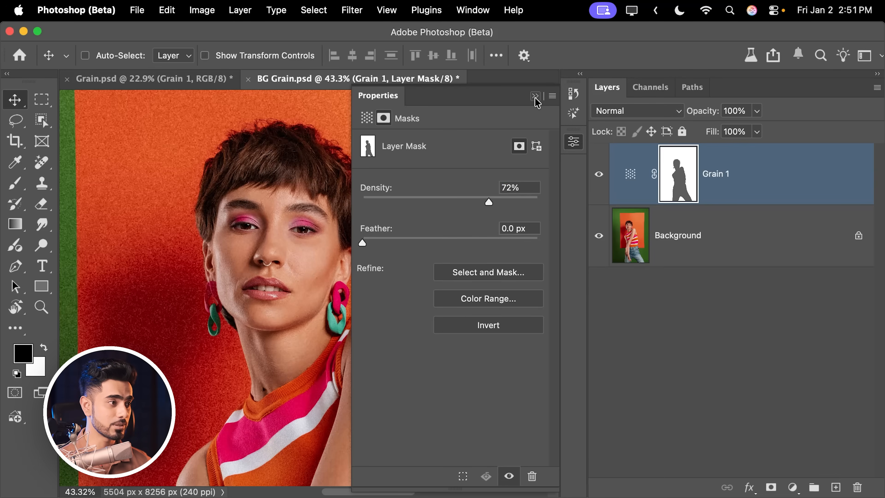
pyautogui.click(536, 95)
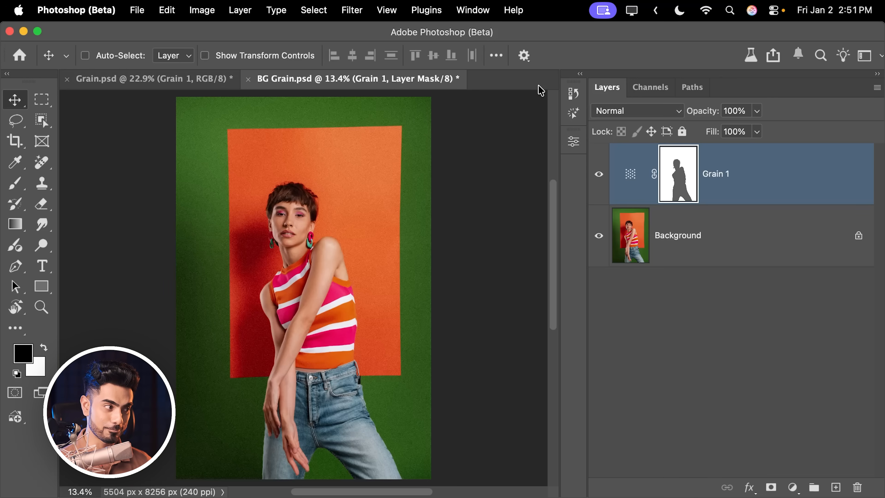